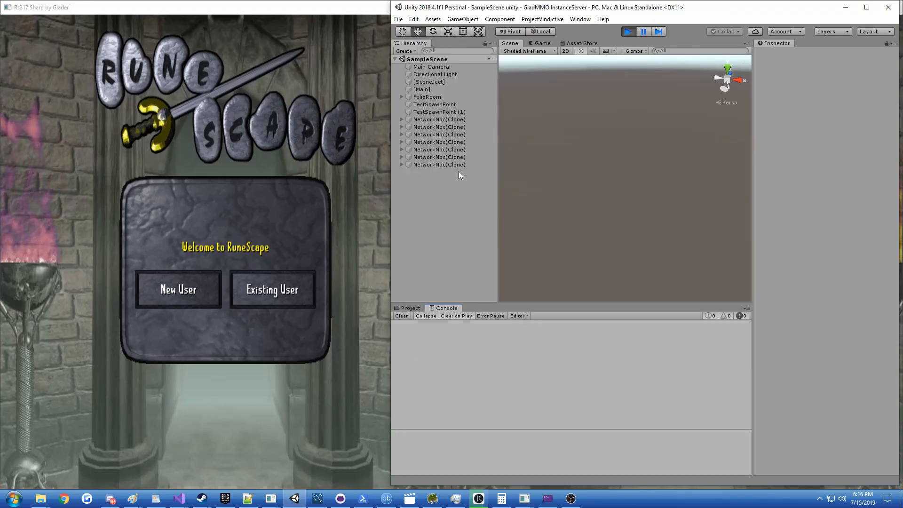
# Inspect the first and last NetworkNpc(Clone) positions, then minimize the Unity editor.
pyautogui.click(439, 165)
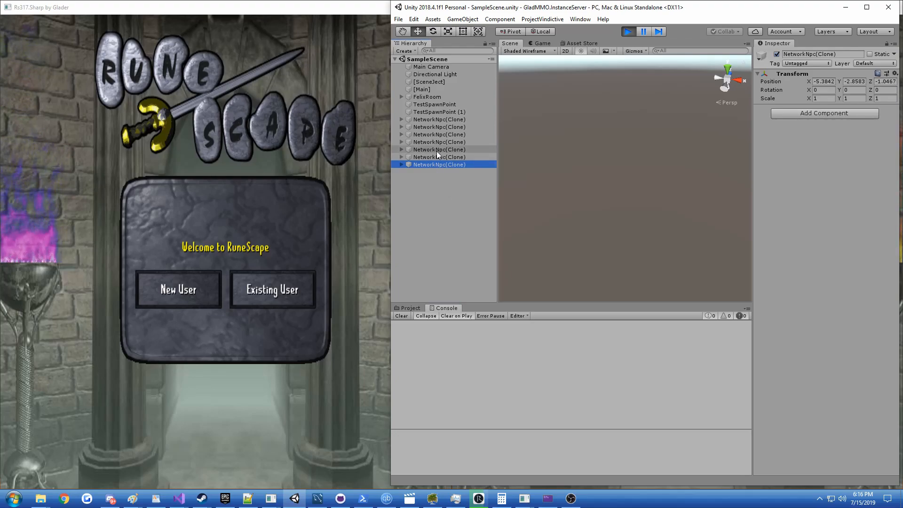
pyautogui.click(439, 119)
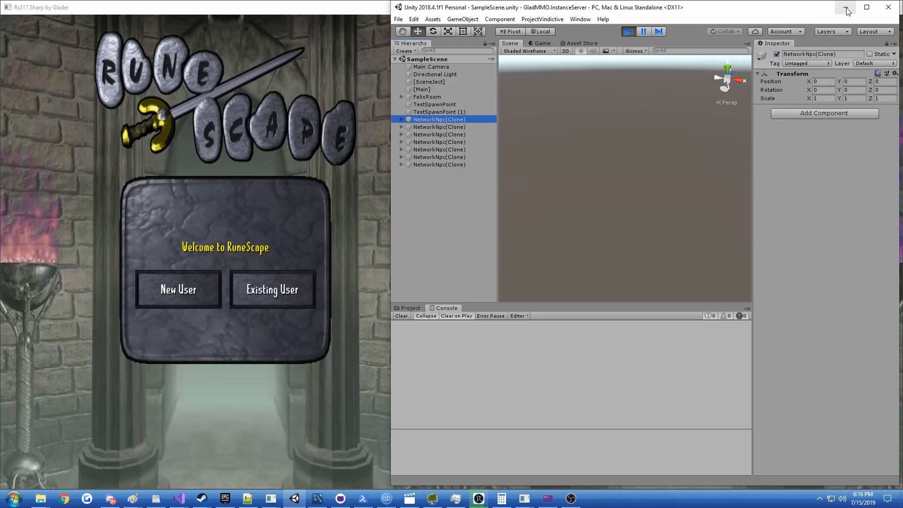
pyautogui.moveTo(847, 10)
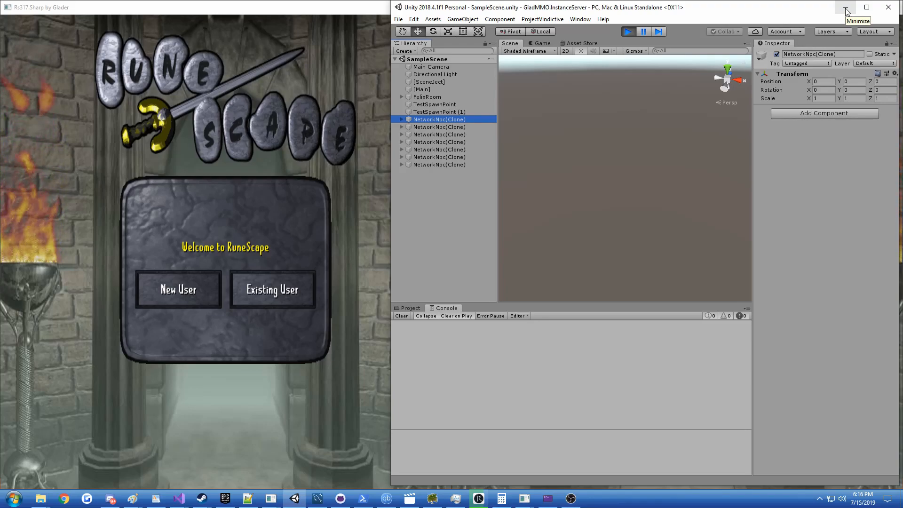
pyautogui.click(845, 7)
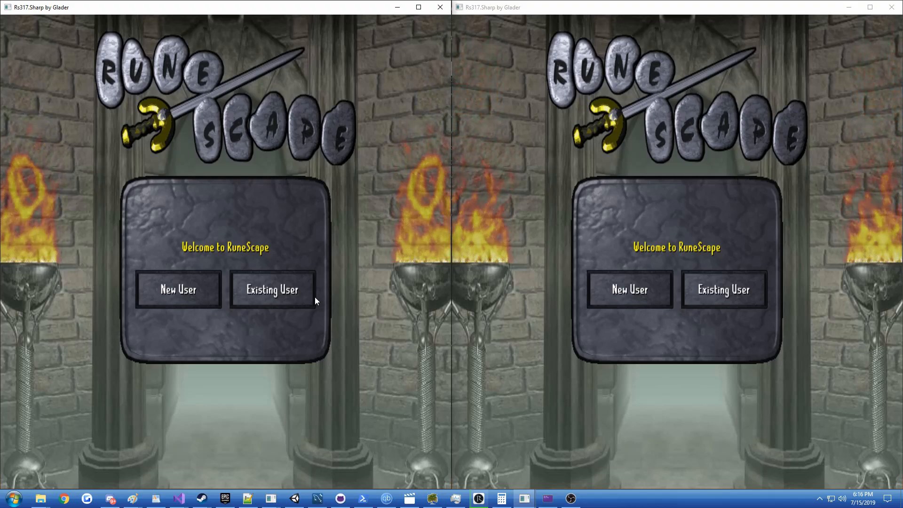
# Choose Existing User in both clients and submit the left client's Admin2 login.
pyautogui.click(272, 289)
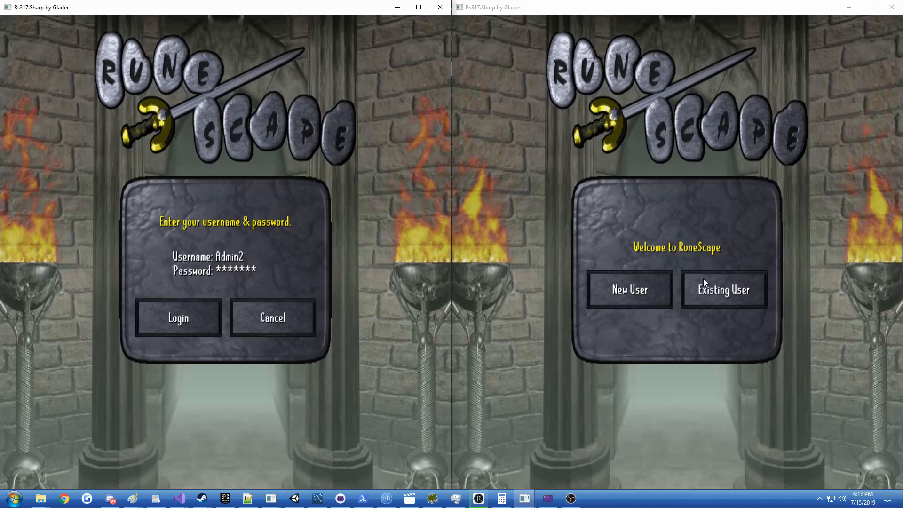
pyautogui.click(724, 289)
pyautogui.write('Admin')
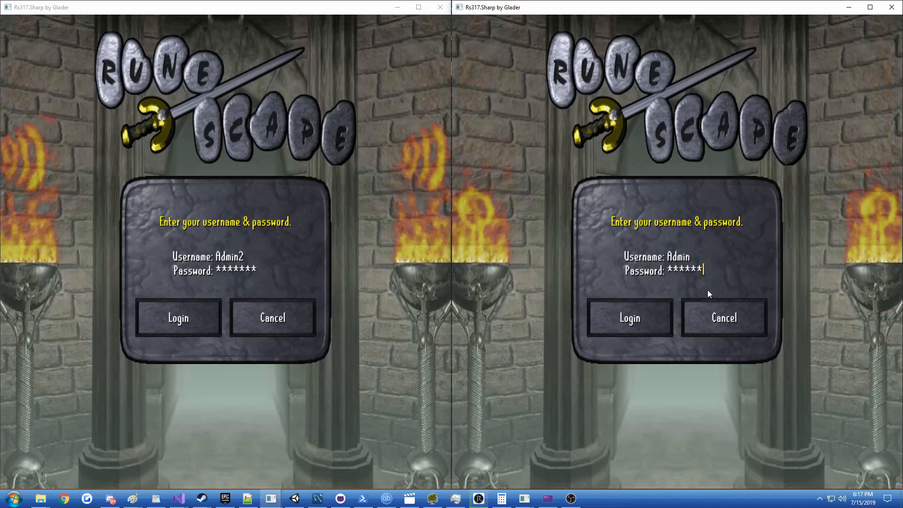
pyautogui.click(178, 318)
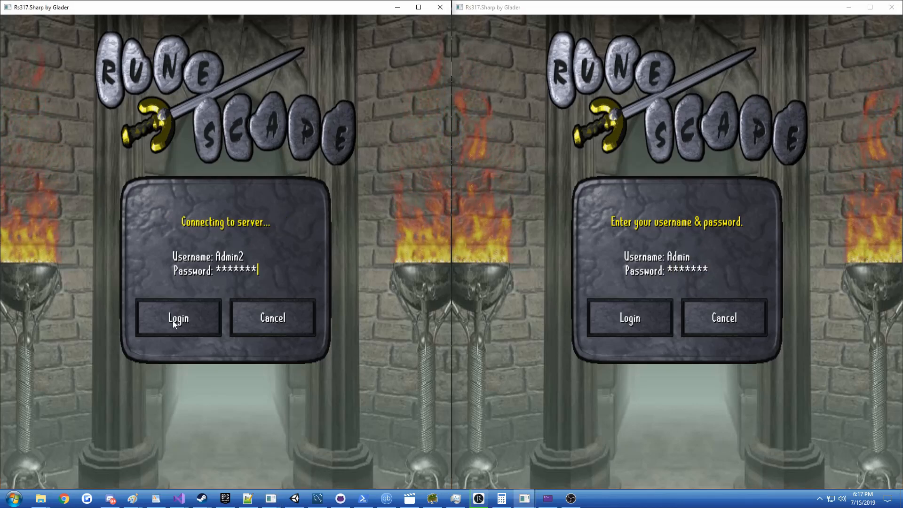
pyautogui.click(177, 317)
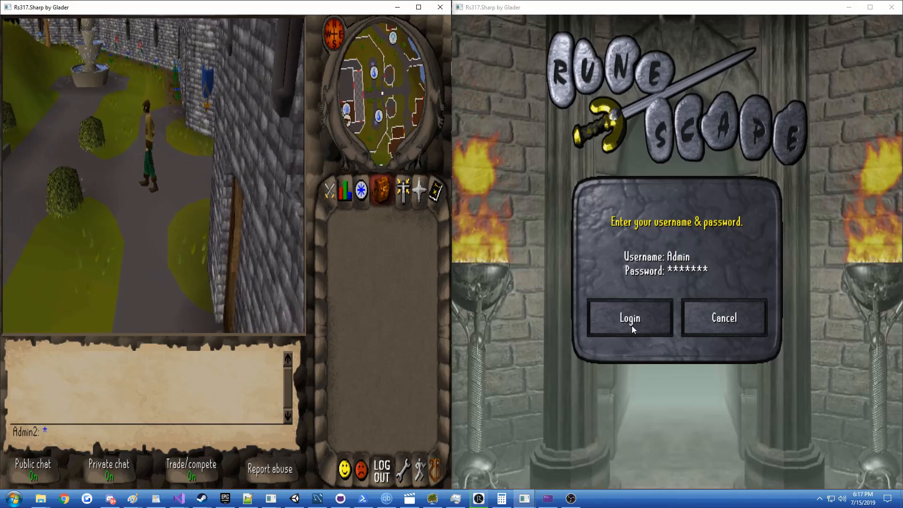
# Log the right client in as Admin and walk the characters down the path.
pyautogui.click(629, 318)
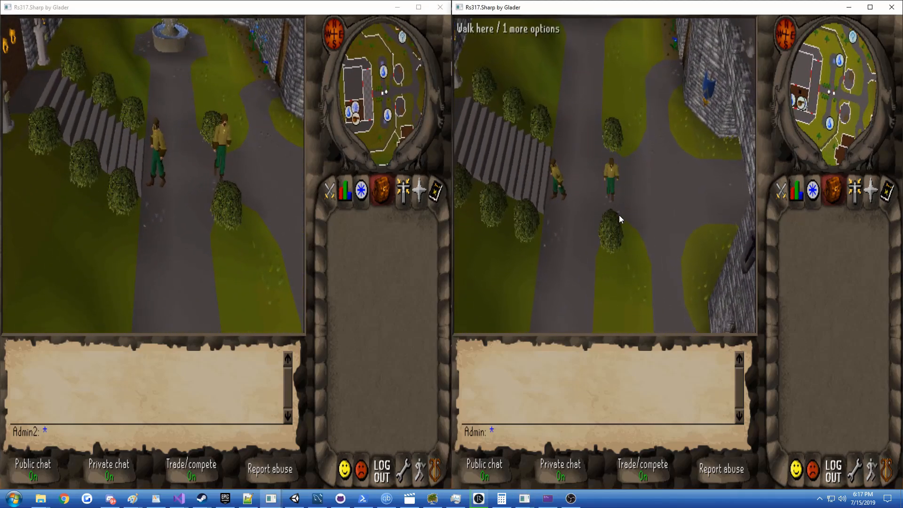
pyautogui.click(189, 135)
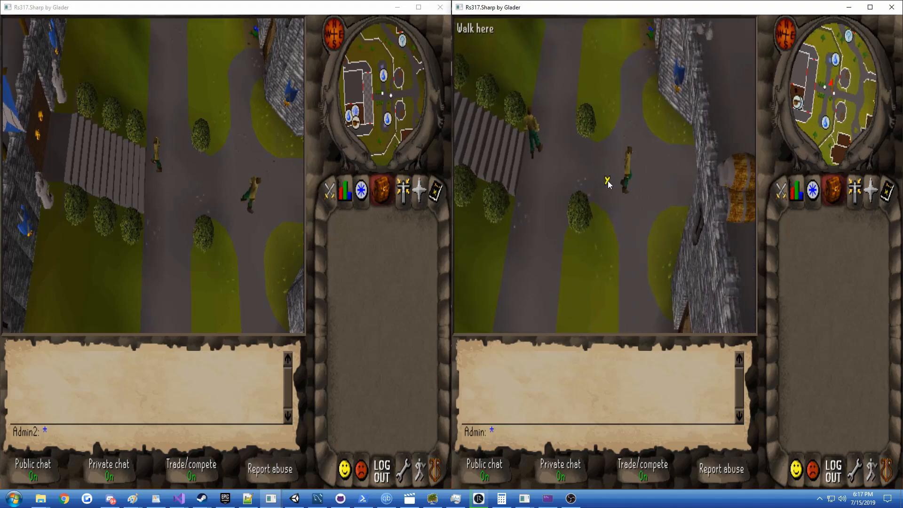
pyautogui.click(608, 180)
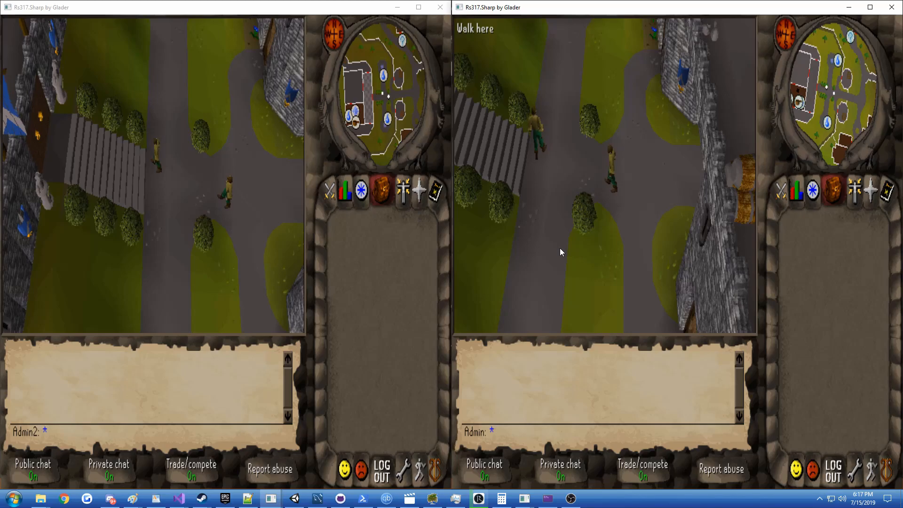
pyautogui.click(205, 163)
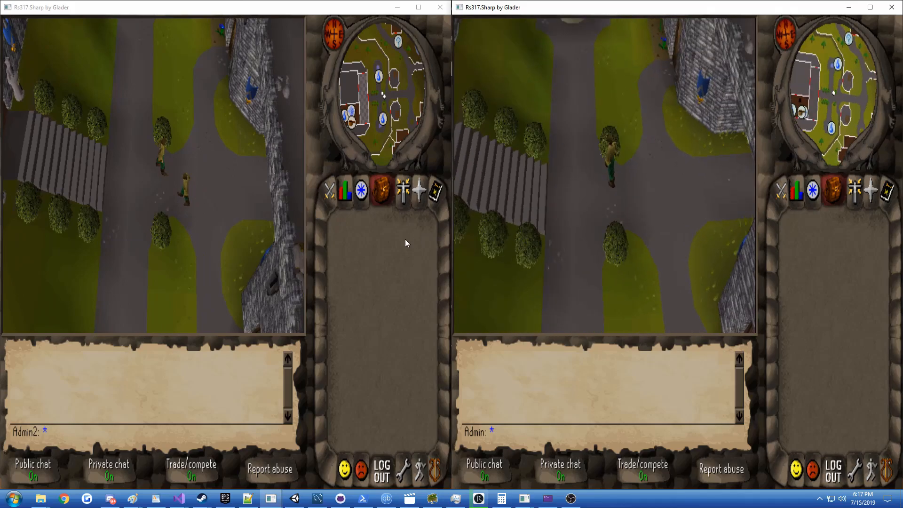
# Walk the characters along the road until they stand next to each other.
pyautogui.click(650, 169)
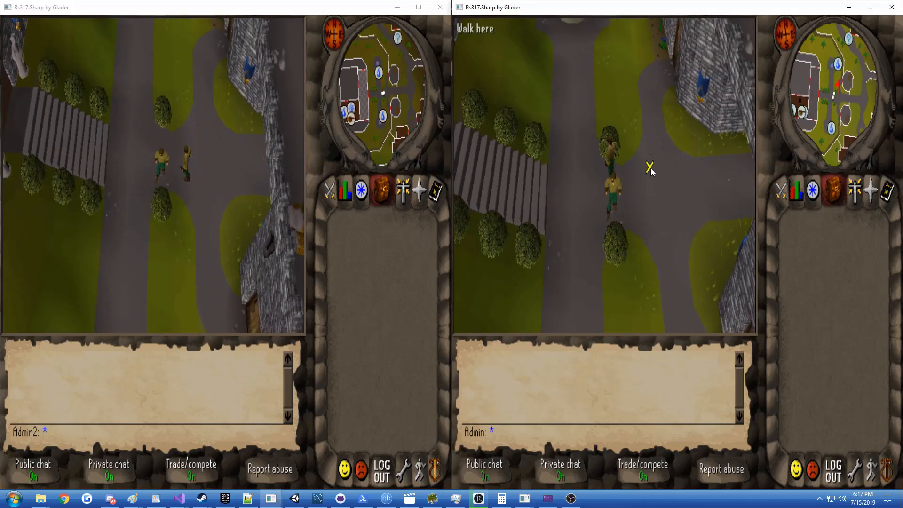
pyautogui.click(650, 169)
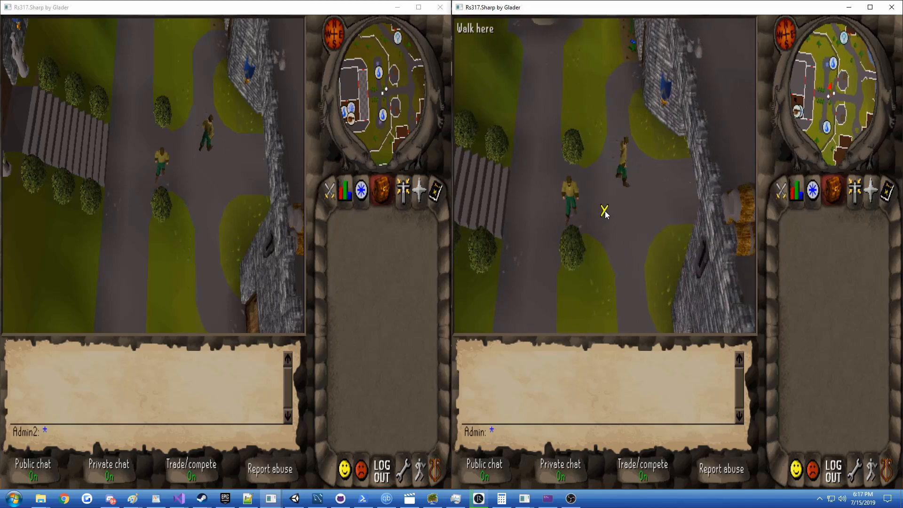
pyautogui.click(605, 211)
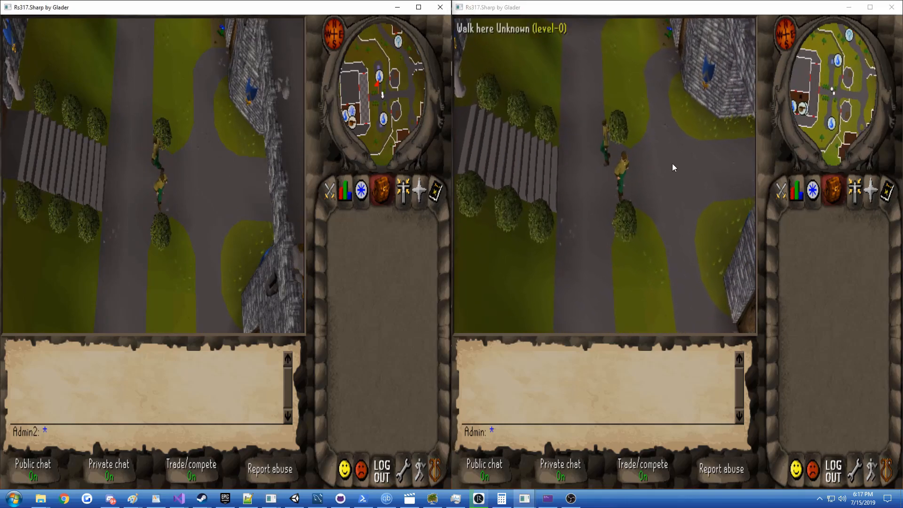
pyautogui.click(567, 189)
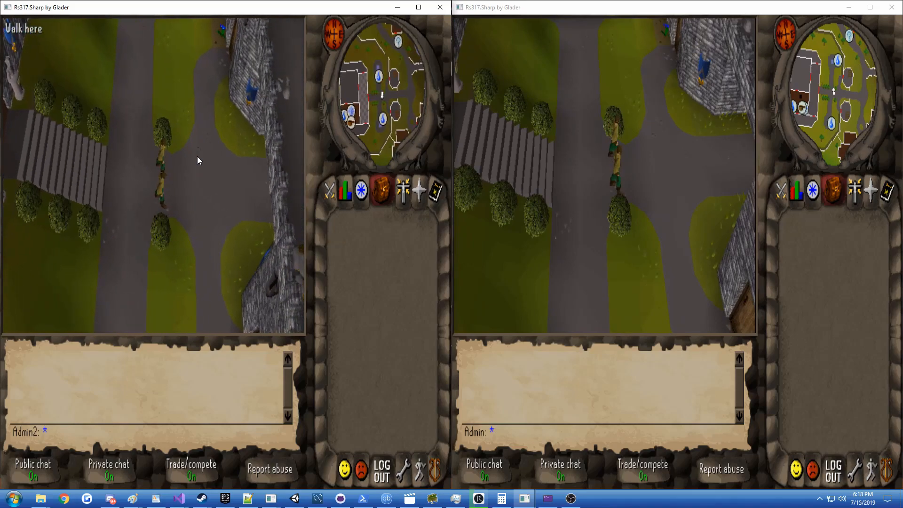
pyautogui.moveTo(675, 118)
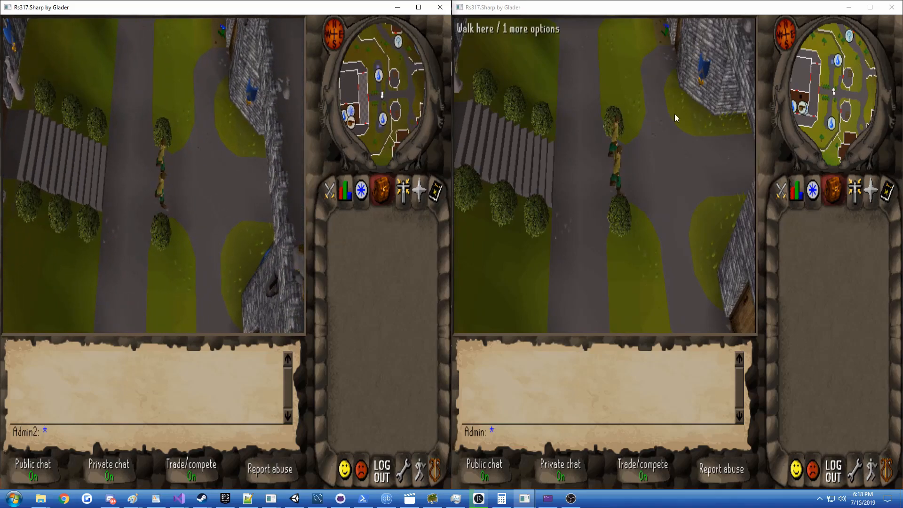
pyautogui.click(651, 193)
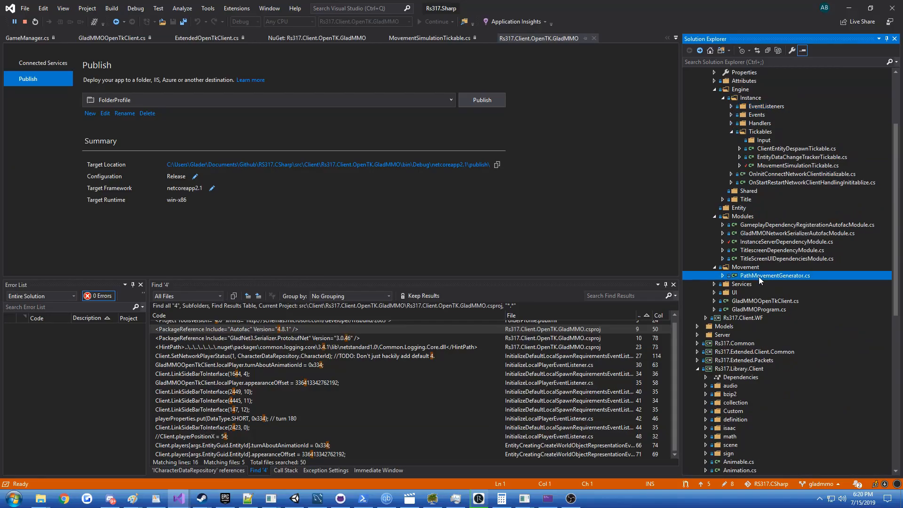
# Read through PathMovementGenerator.cs's Update method and highlight all MovementData property uses.
pyautogui.doubleClick(776, 276)
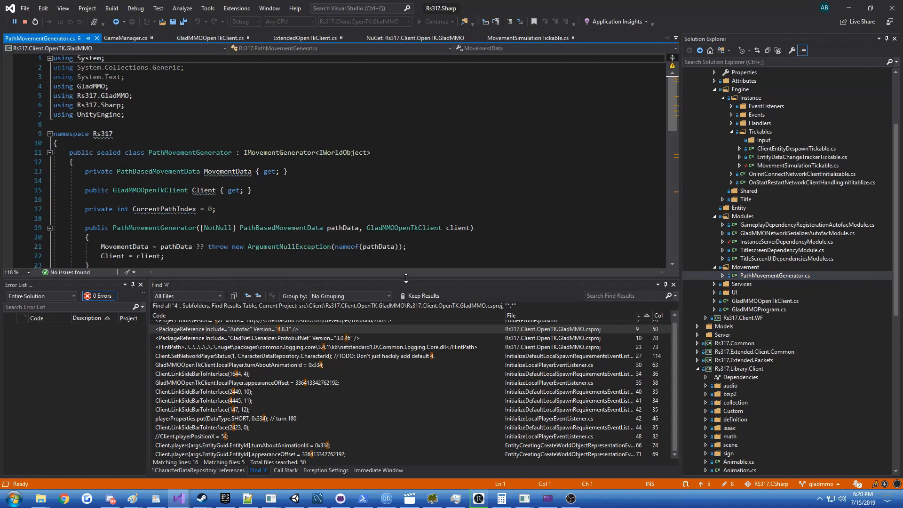
pyautogui.scroll(-3)
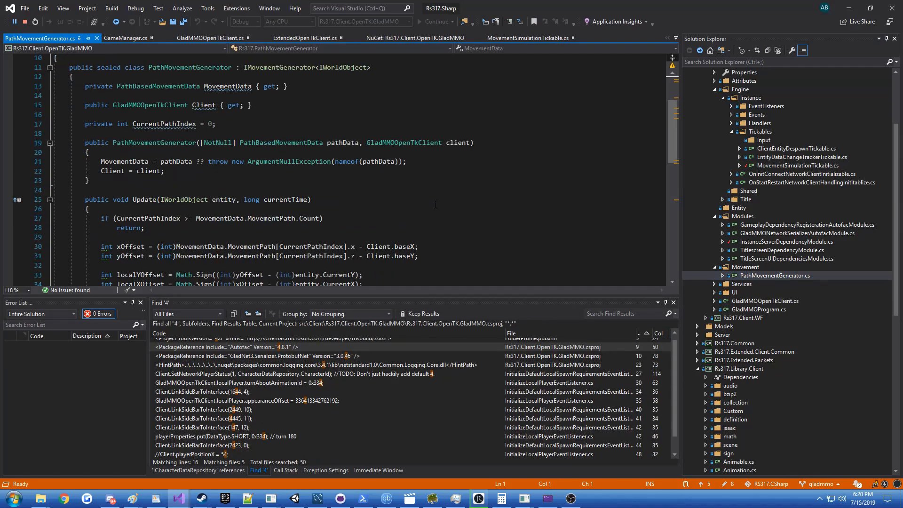
pyautogui.scroll(-3)
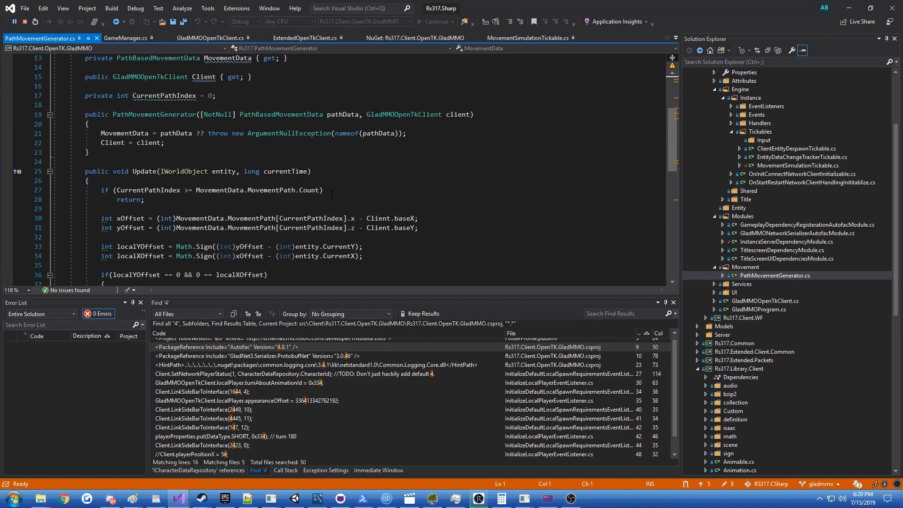
pyautogui.scroll(-3)
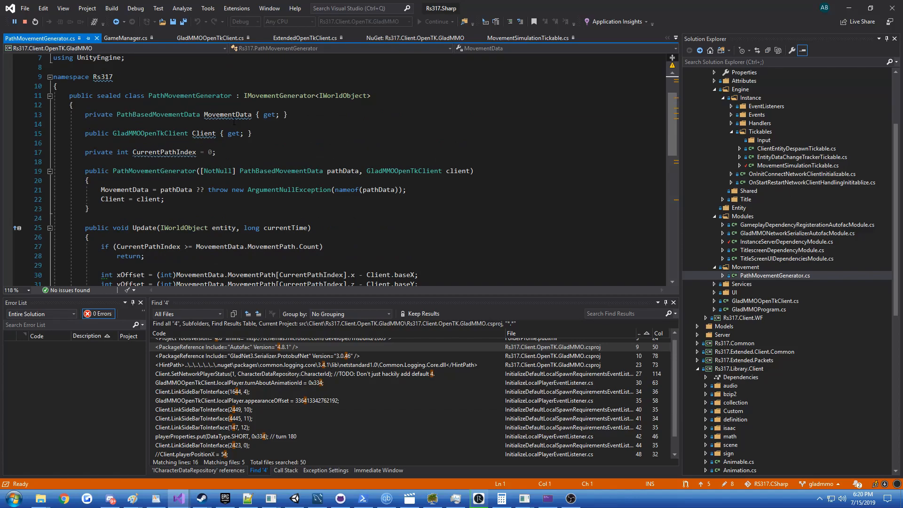
pyautogui.scroll(-3)
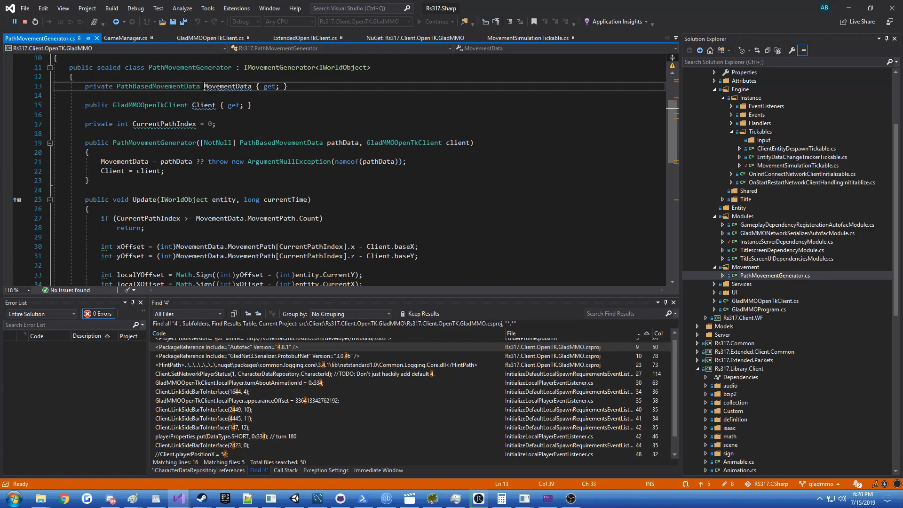
pyautogui.click(227, 85)
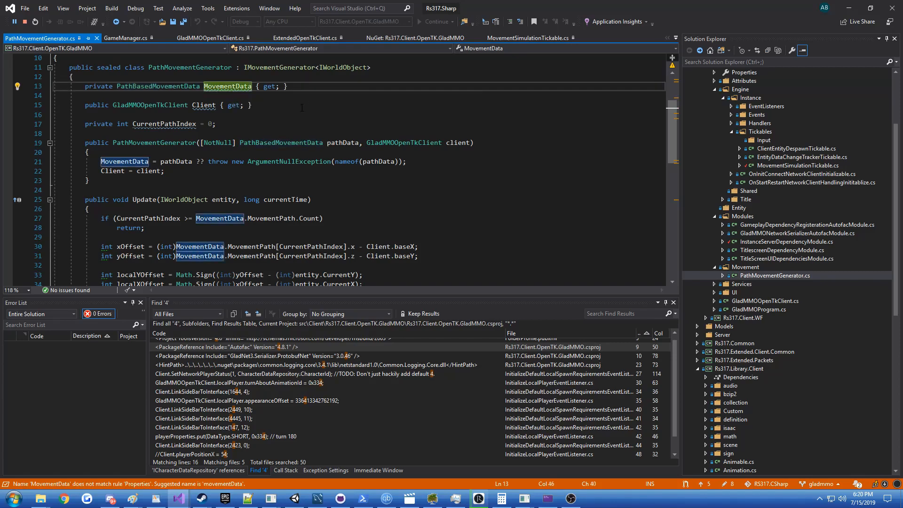
pyautogui.moveTo(402, 161)
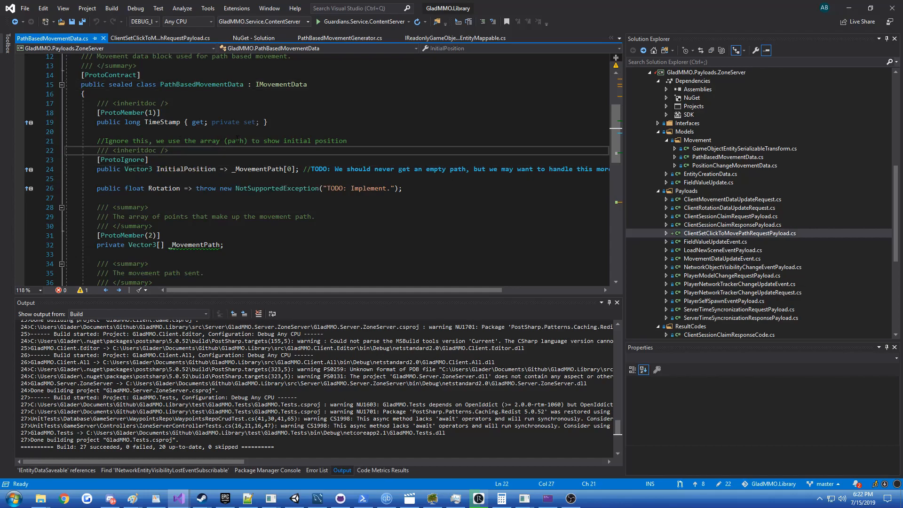
# Read PathBasedMovementData.cs, then navigate back to ClientSetClickToMovePathRequestPayload.cs.
pyautogui.click(167, 150)
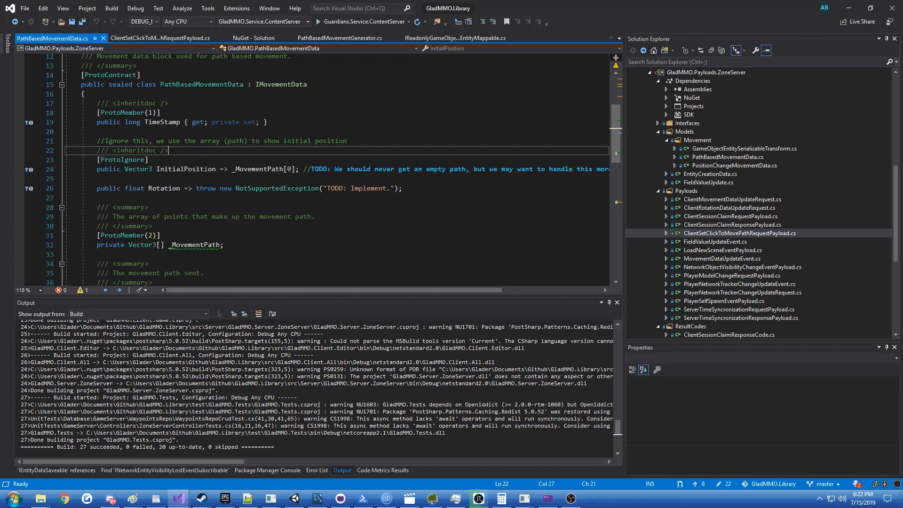
pyautogui.moveTo(14, 21)
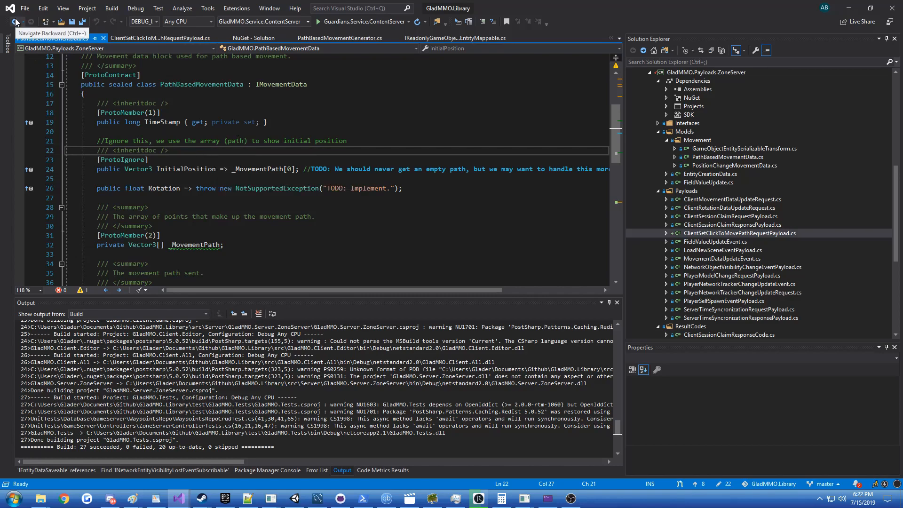
pyautogui.click(160, 38)
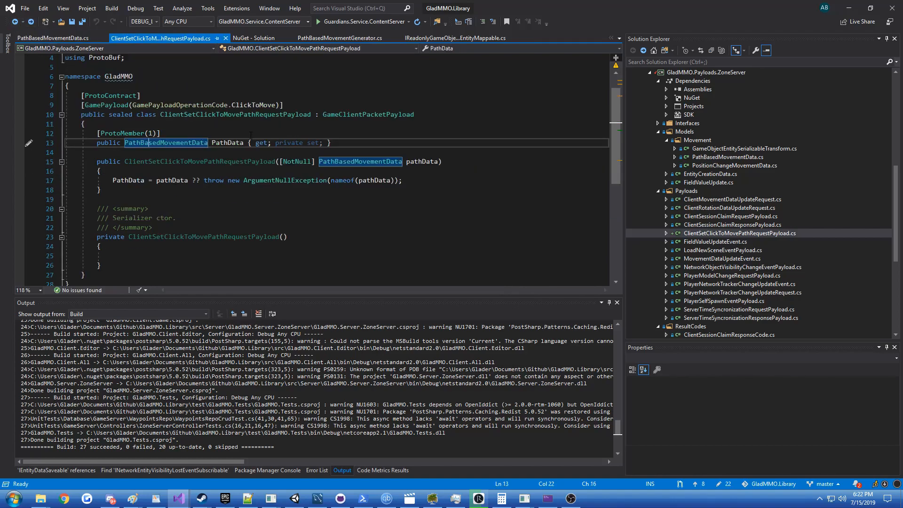
pyautogui.moveTo(849, 8)
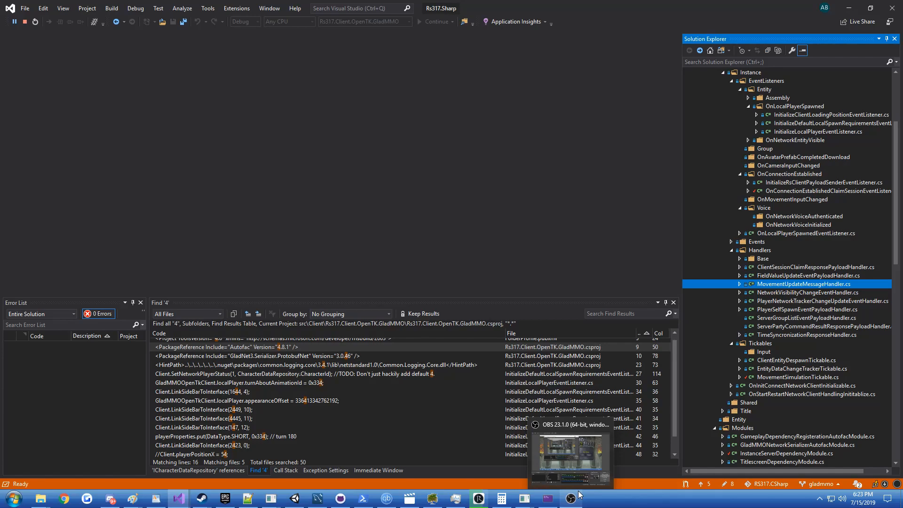
pyautogui.moveTo(575, 499)
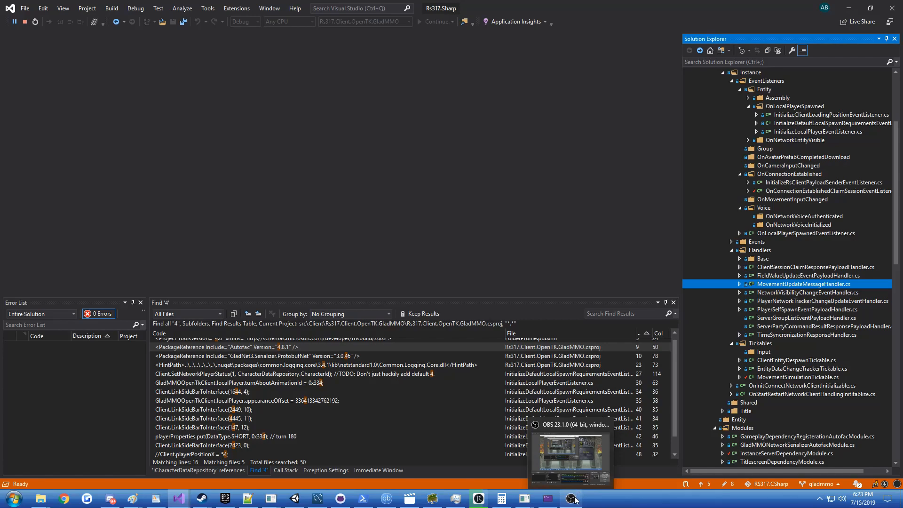